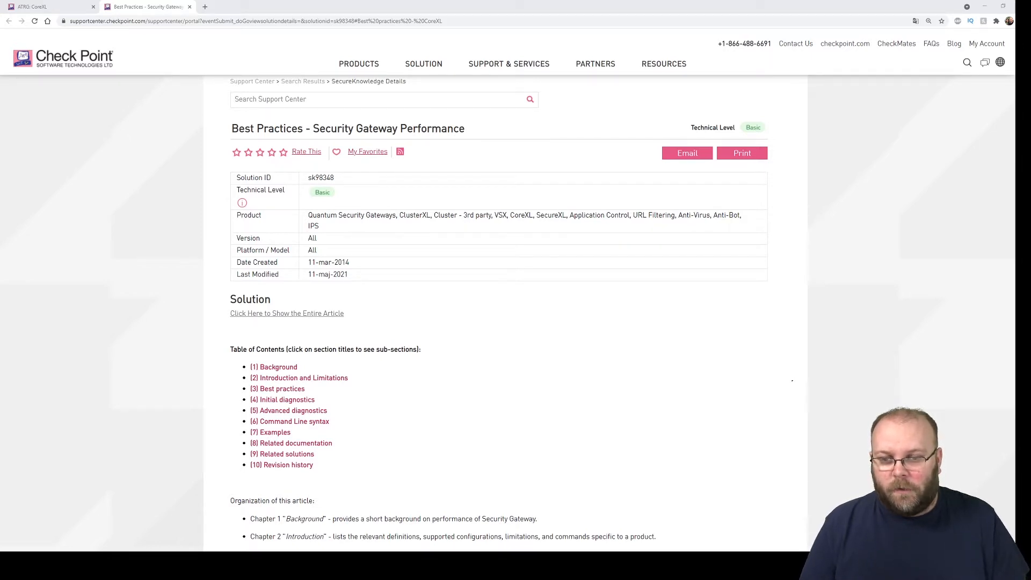
Scroll sk98348 down to the '(2) Introduction and Limitations' section.
scroll("down", 3)
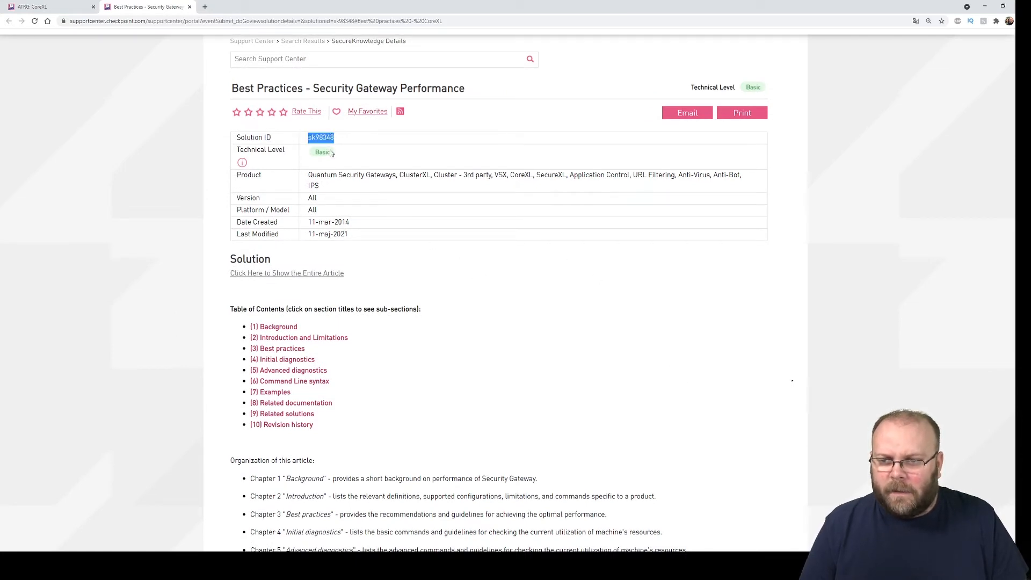
mouse_move(550, 311)
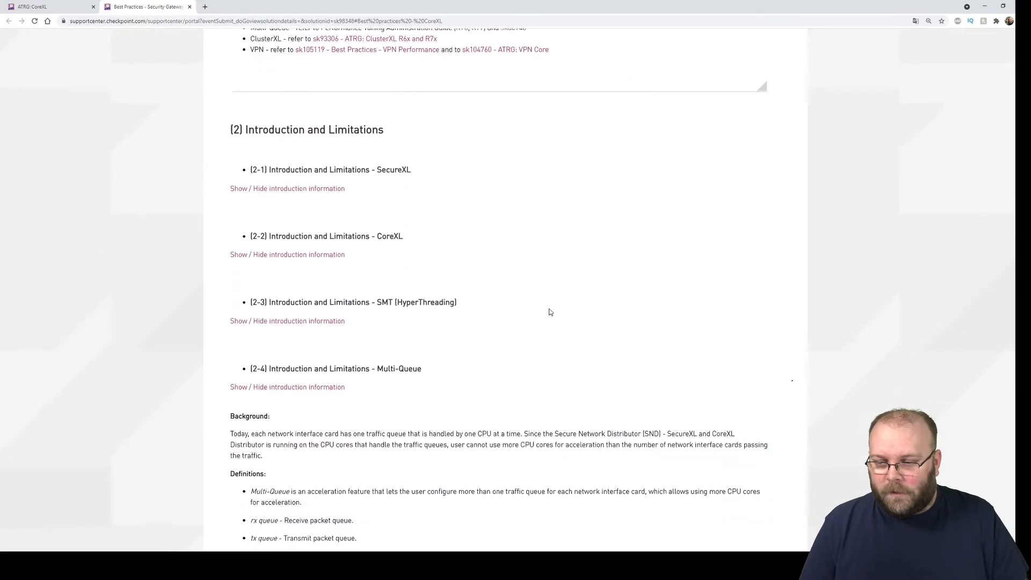
Scroll the article down toward the '(2-4) Multi-Queue' SND definition.
scroll("down", 3)
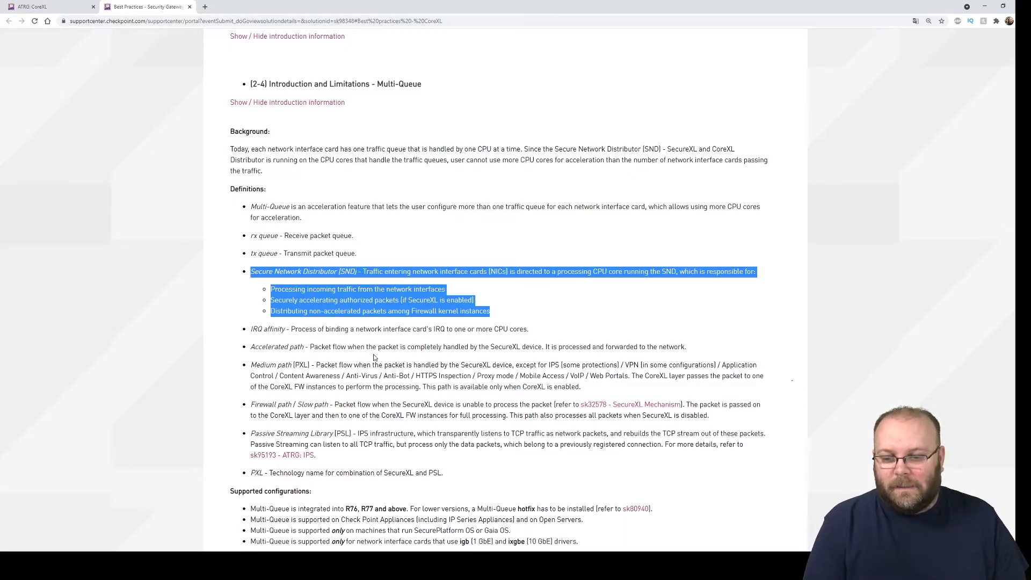
Scroll to CoreXL best practices and highlight the sentence against SNDs and CoreXL sharing cores.
scroll("down", 3)
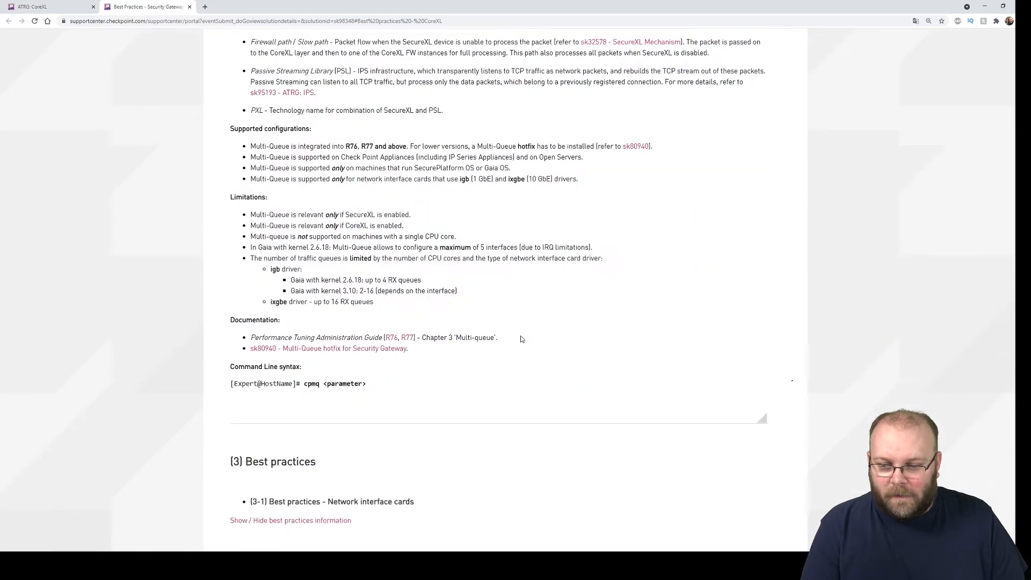
scroll("down", 3)
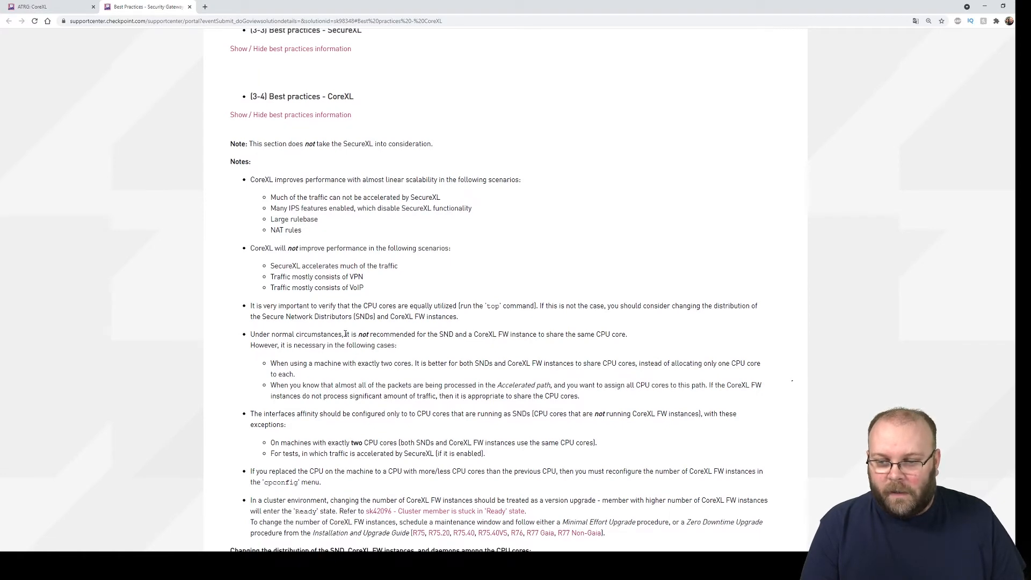
left_click_drag(345, 334, 454, 334)
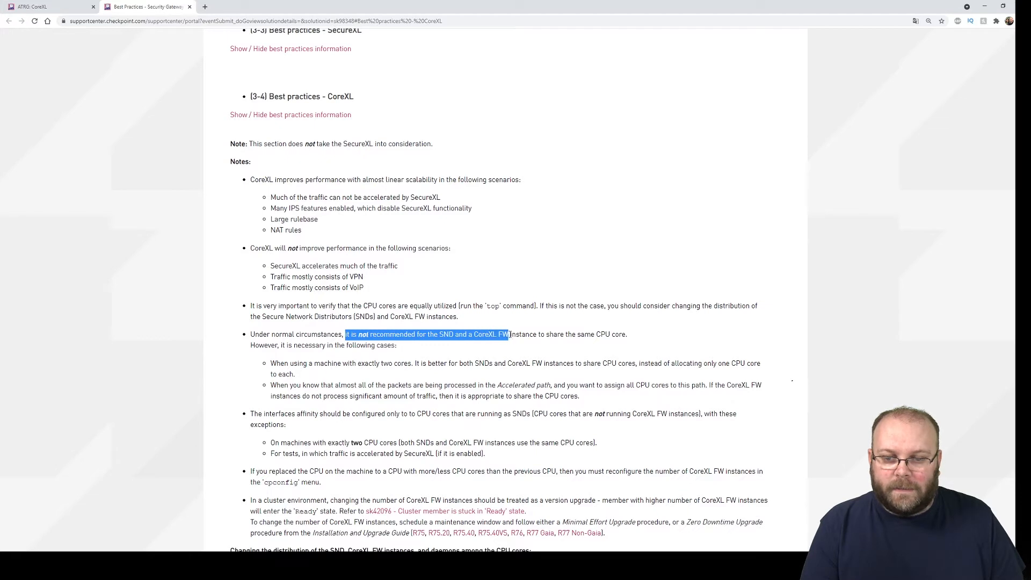
left_click_drag(506, 334, 623, 334)
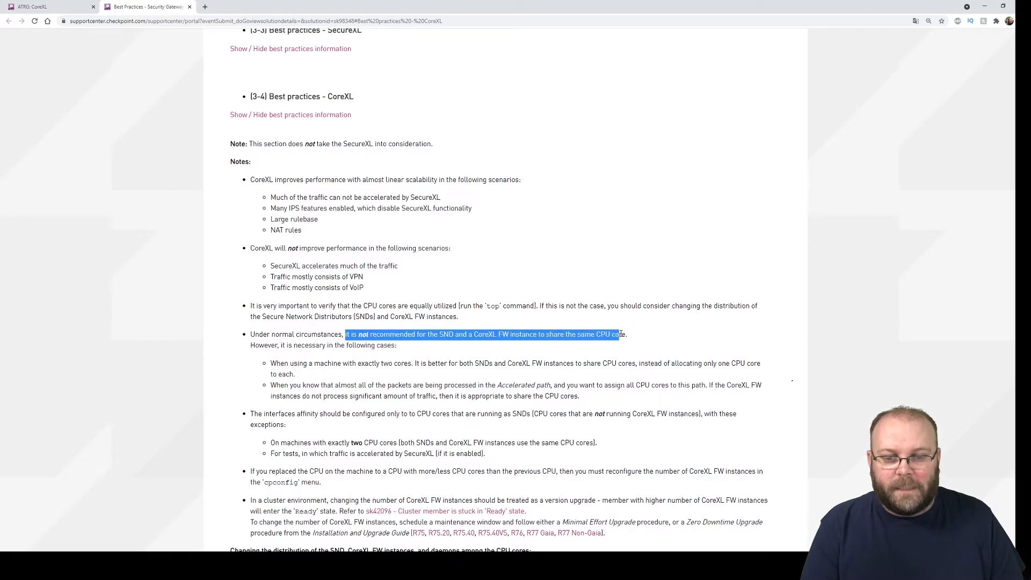
left_click(402, 346)
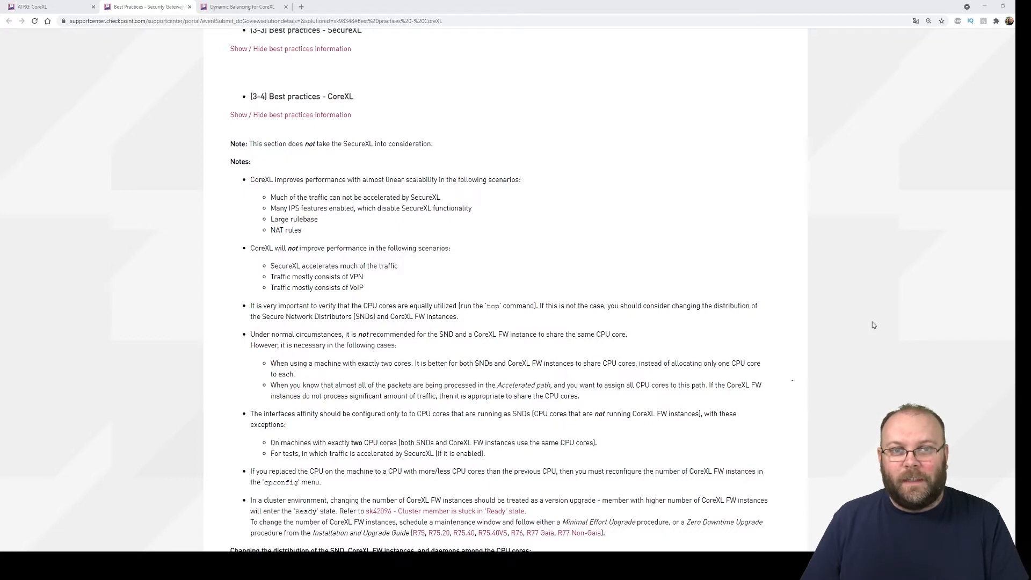
In the sk164155 tab, scroll to System requirements and highlight the unsupported VSX mode note.
left_click(243, 6)
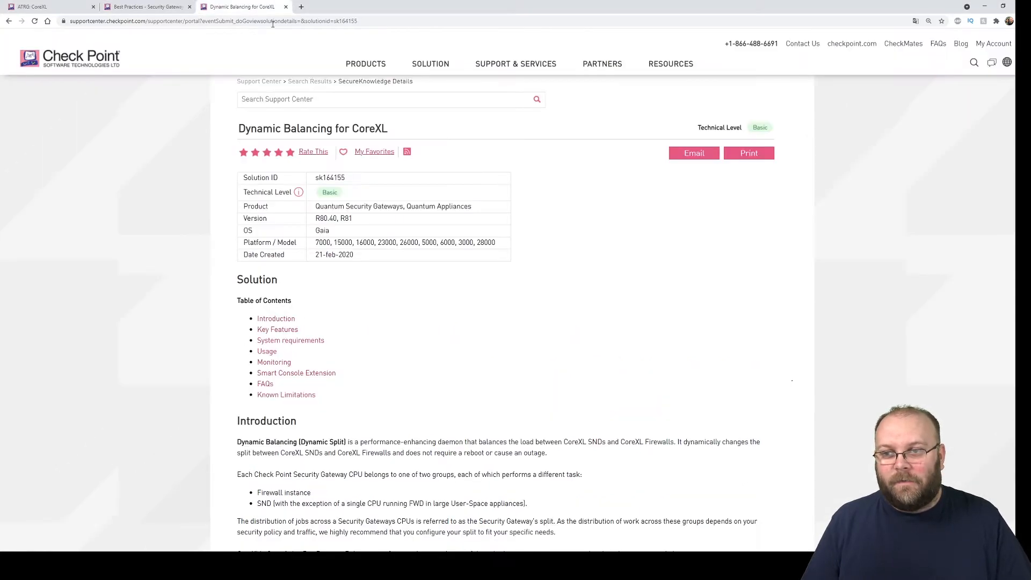
mouse_move(624, 293)
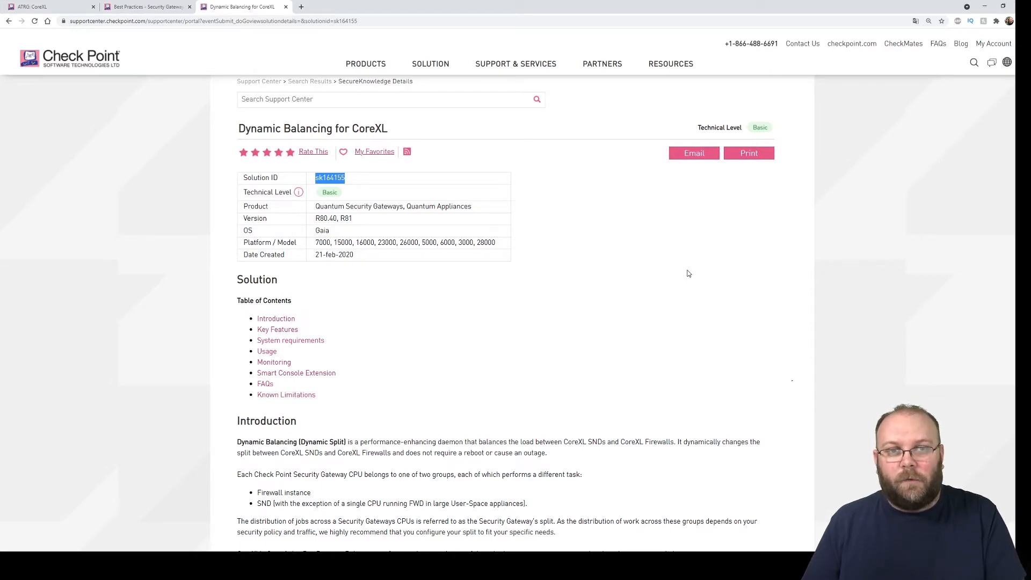
scroll("down", 3)
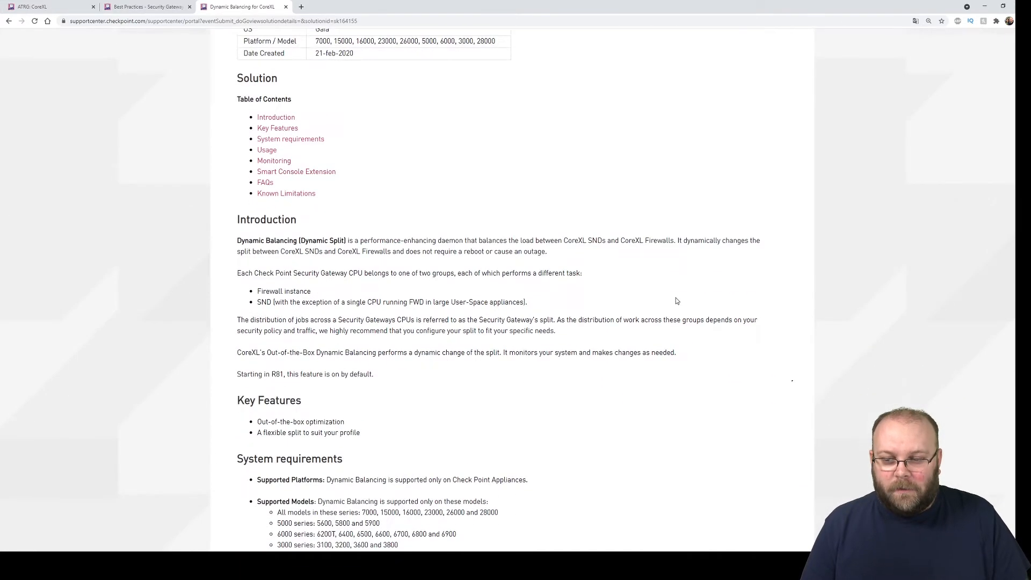
scroll("down", 3)
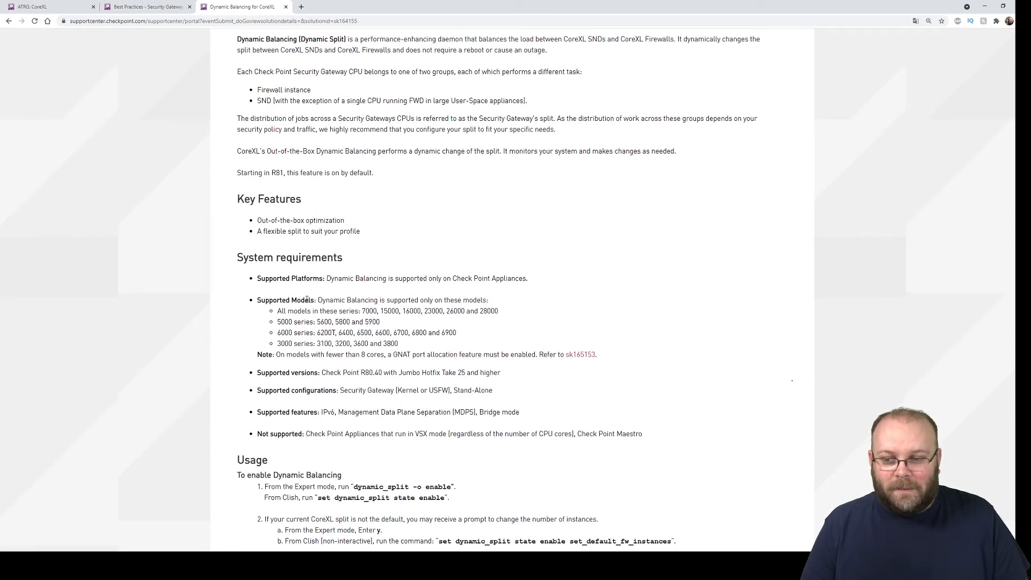
mouse_move(433, 453)
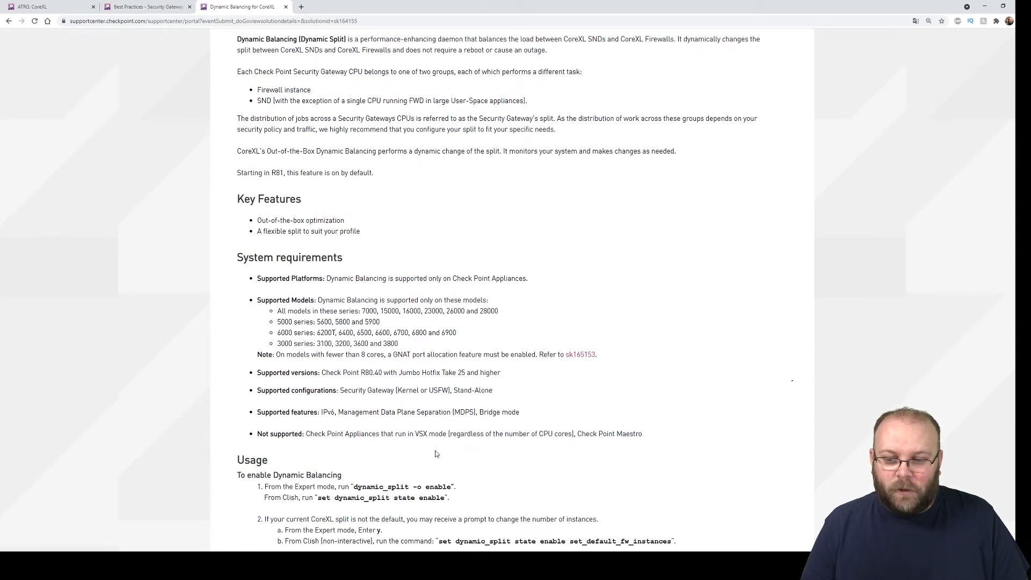
left_click_drag(258, 433, 642, 434)
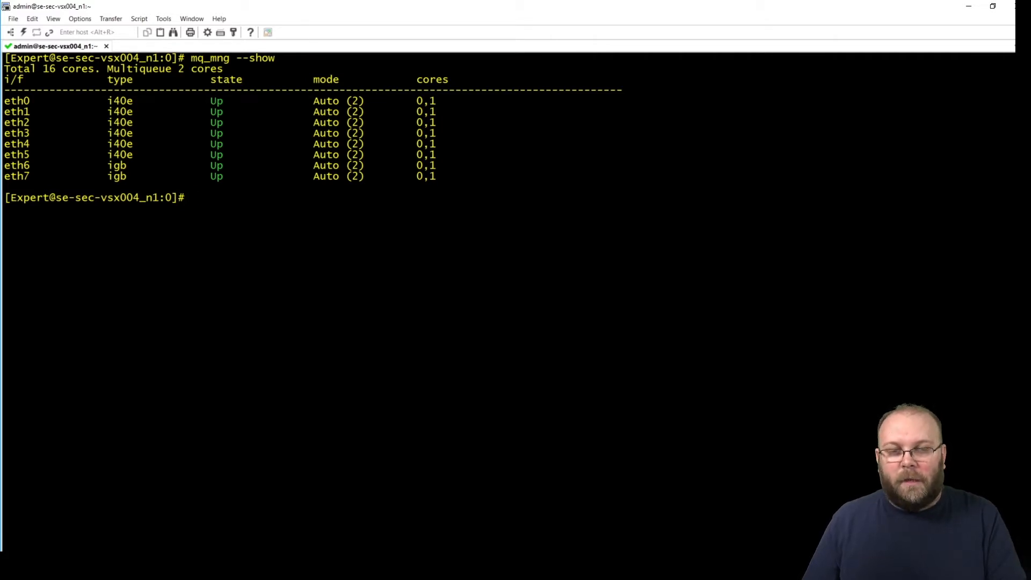
mouse_move(251, 261)
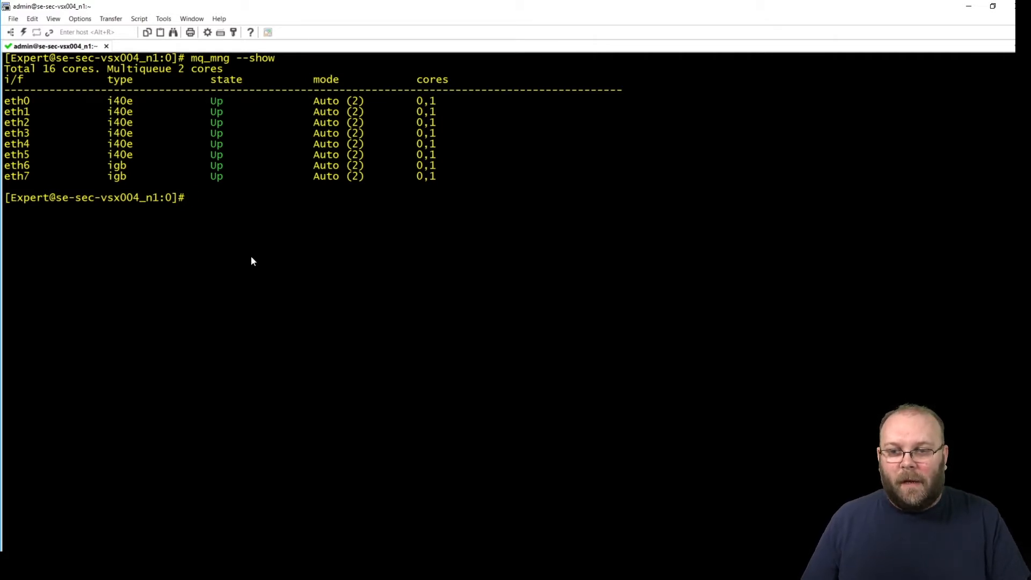
Type 'fw ctl affinity -s -d fwkall 12' at the Expert prompt.
type("fw_ct")
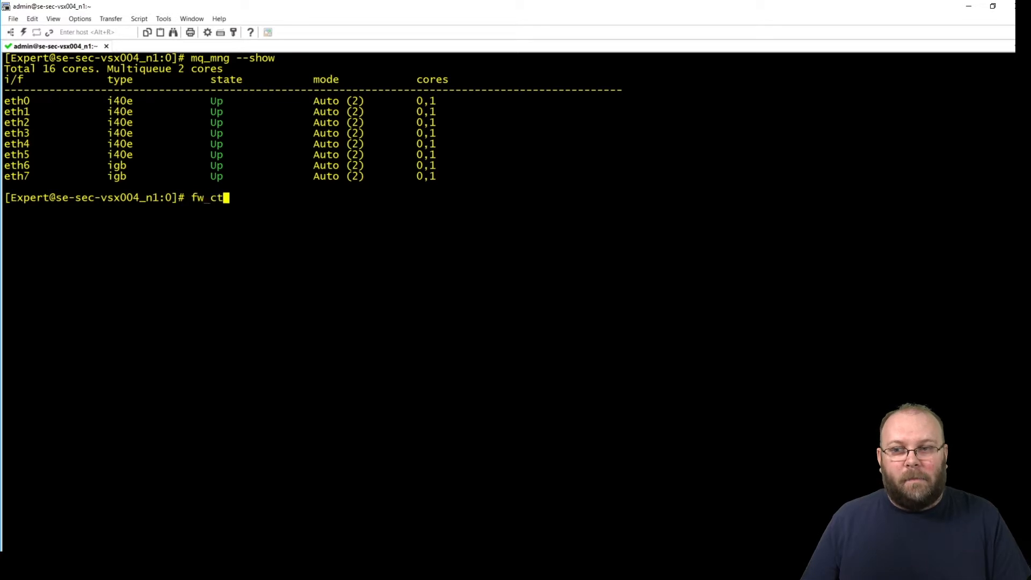
type("l_aff")
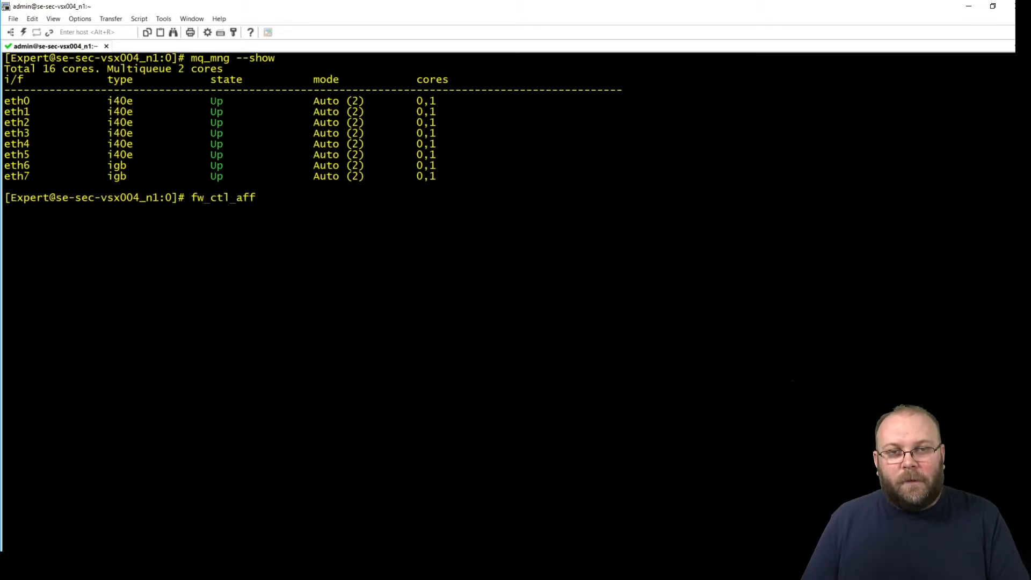
type("in")
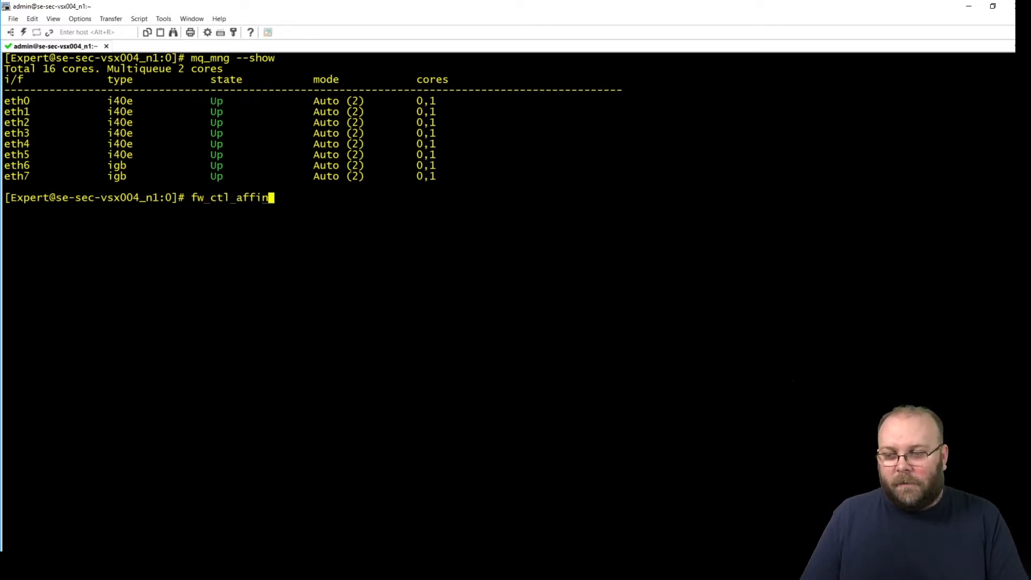
type("ity -")
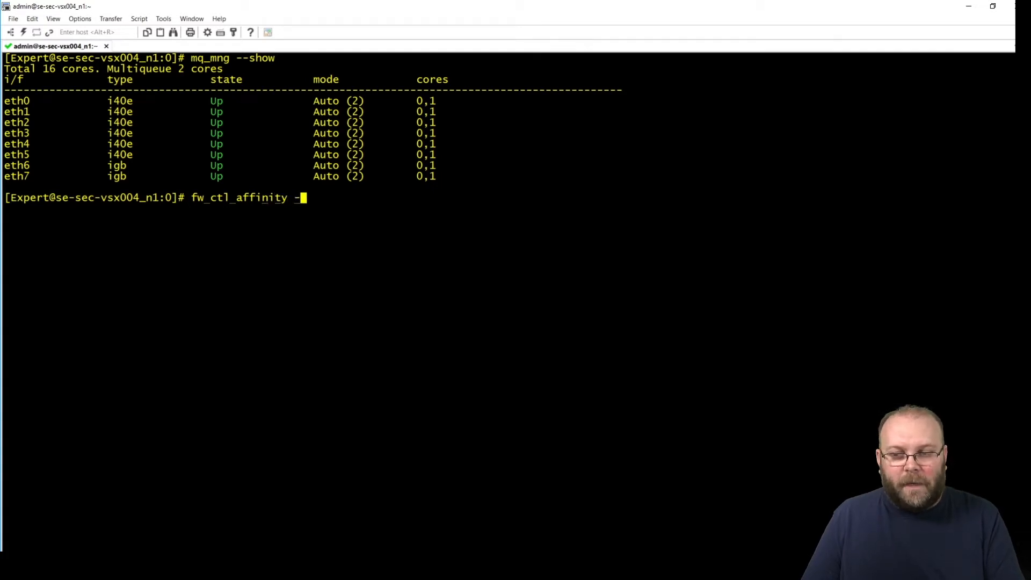
type("s -d")
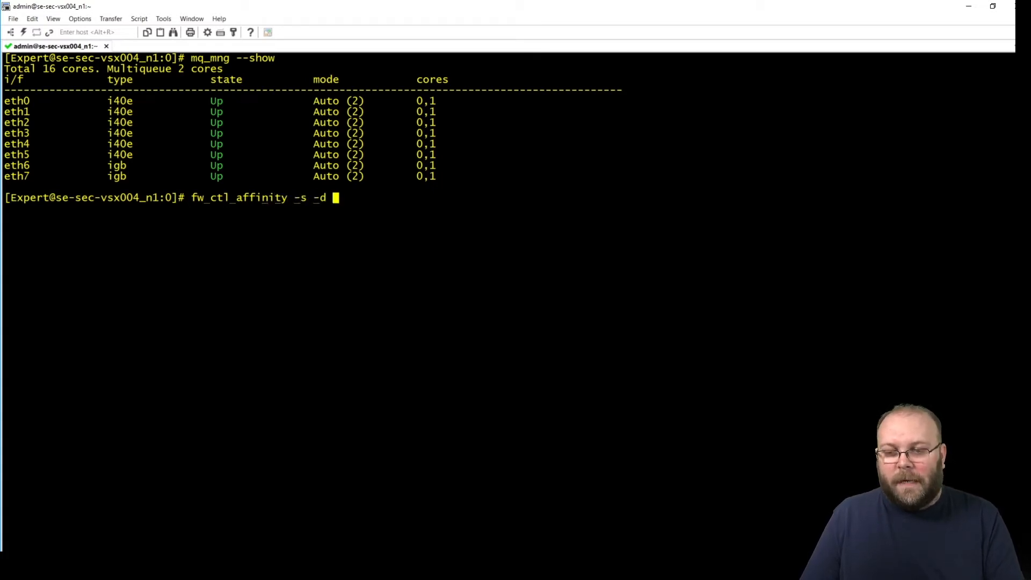
type("fwk")
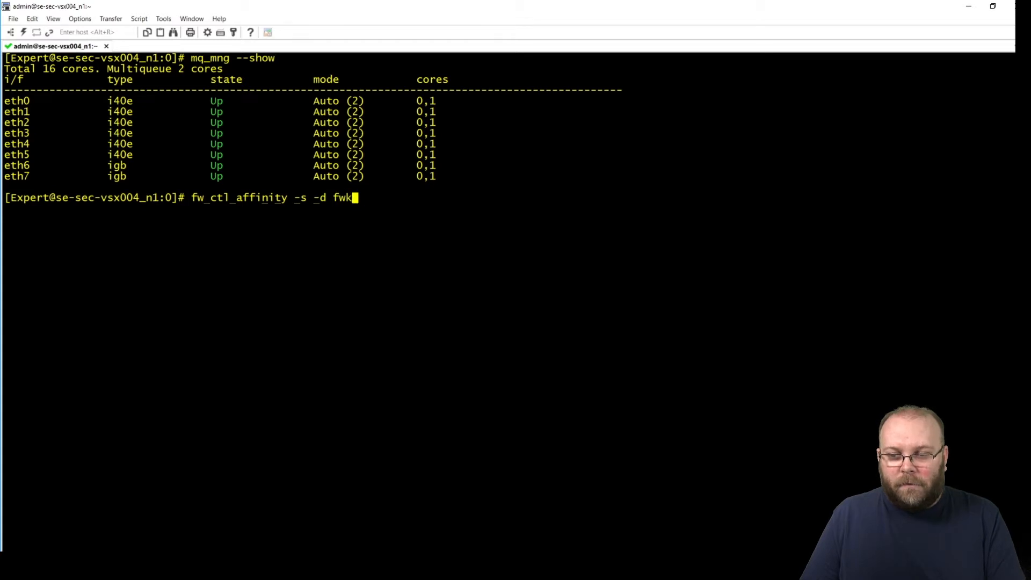
type("all")
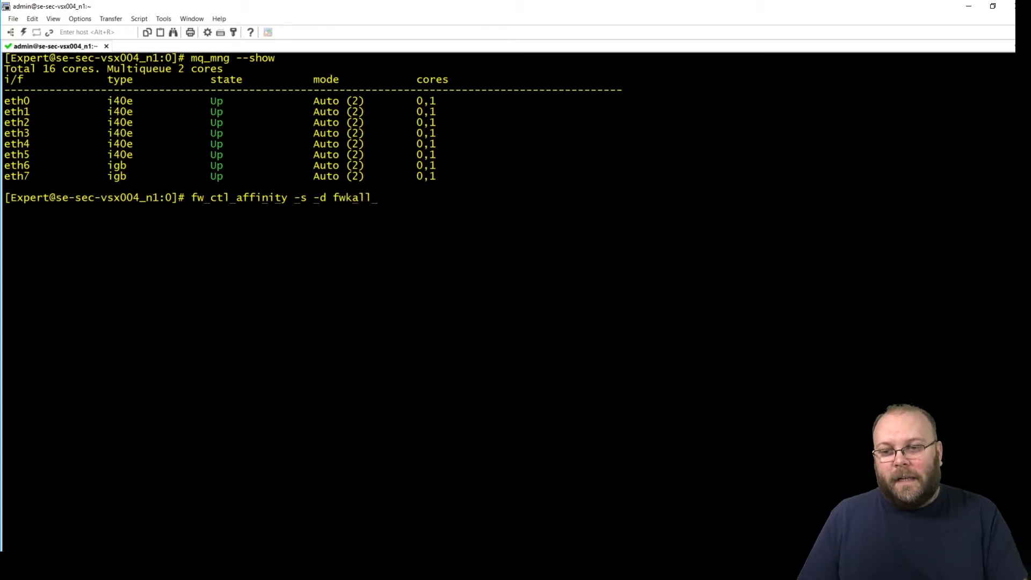
type("12")
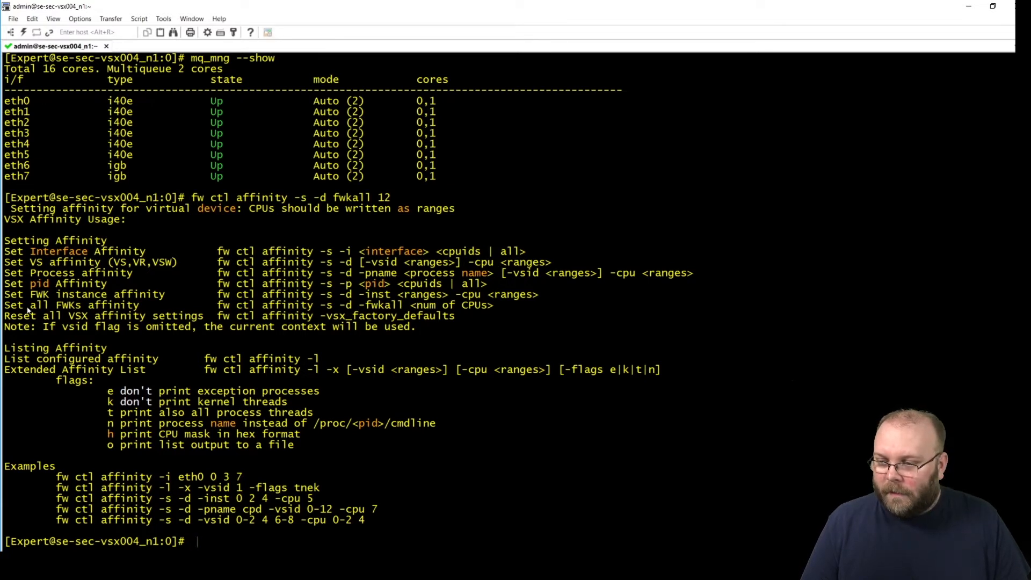
mouse_move(105, 307)
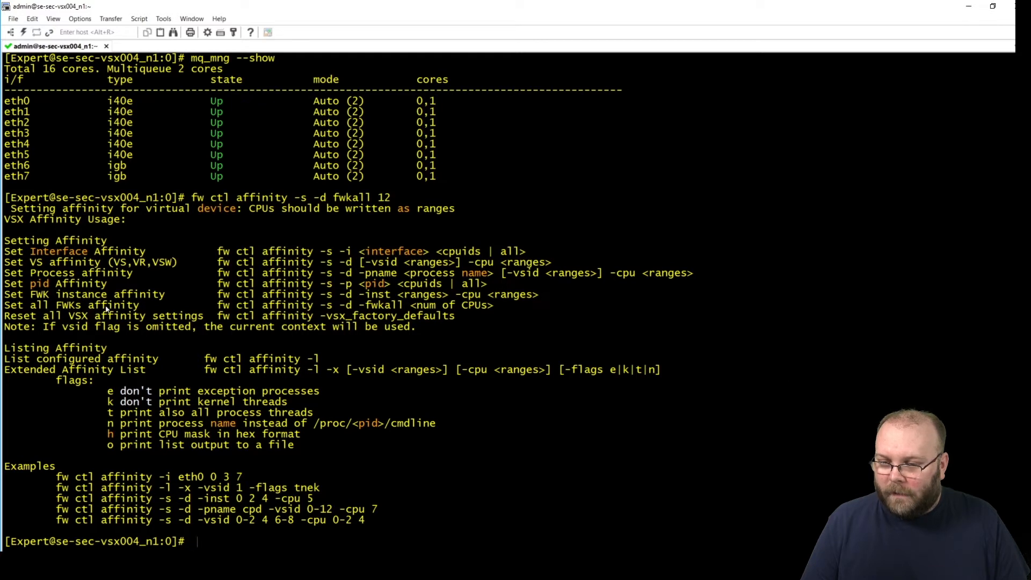
mouse_move(365, 309)
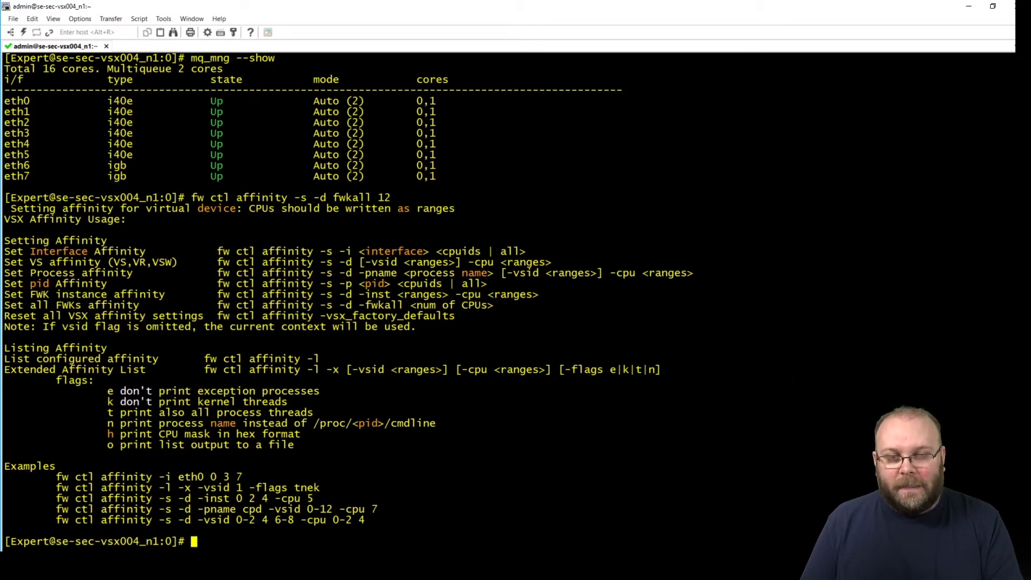
Run 'fw ctl affinity -s -d fwkall 12' to assign all FWK instances 12 CPUs.
type("fw ctl affinity -s -d fwkall 12")
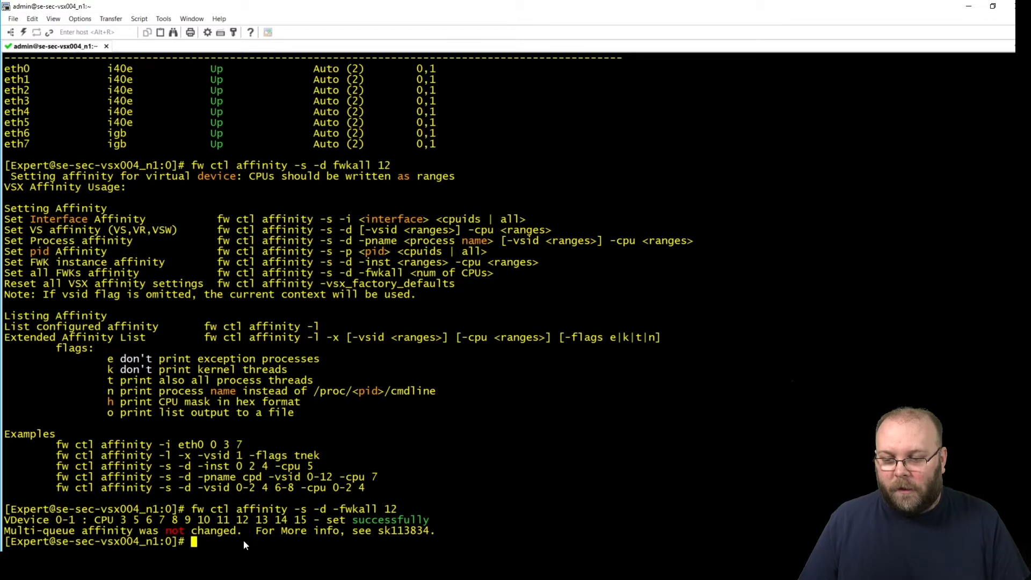
Enter the 'reboot' command at the gateway prompt.
type("reboot")
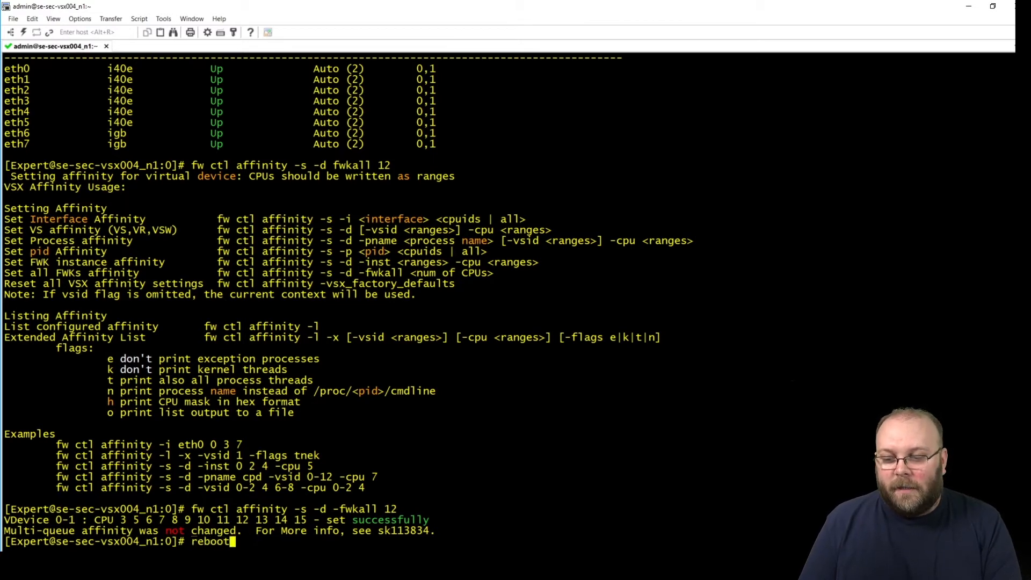
Answer 'y' to confirm the gateway reboot.
type("you sure? (y/n) y")
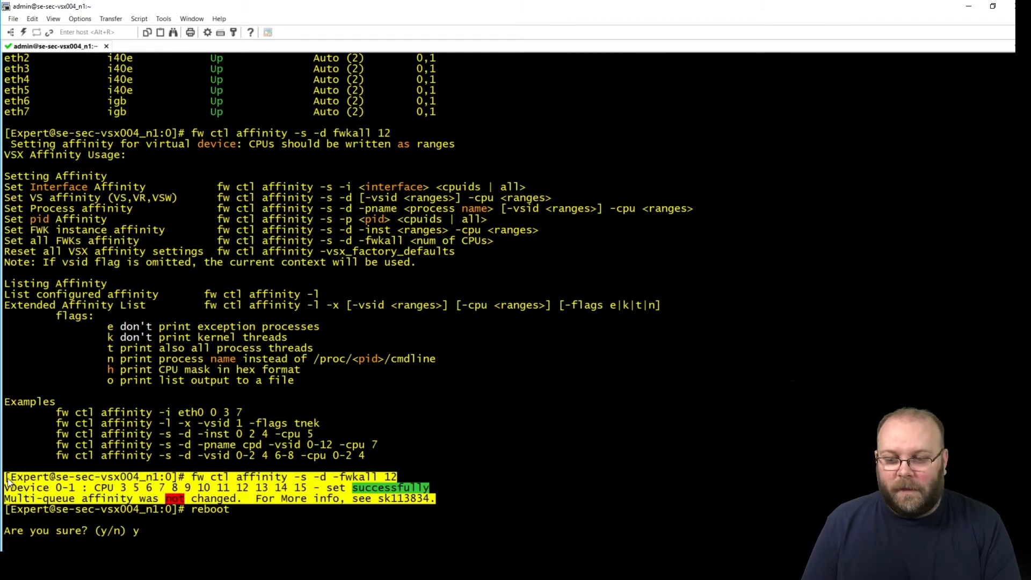
mouse_move(925, 396)
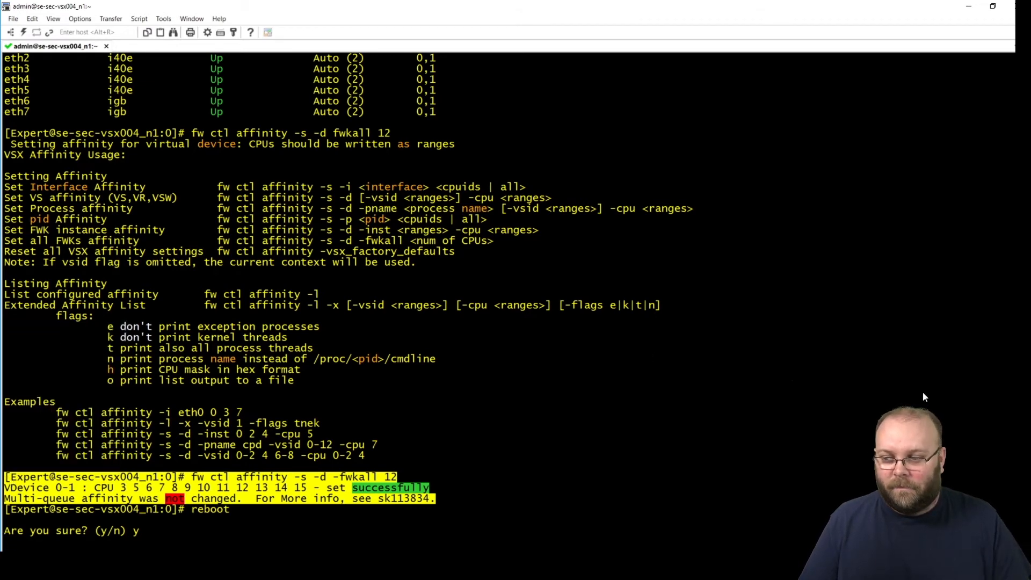
key("enter")
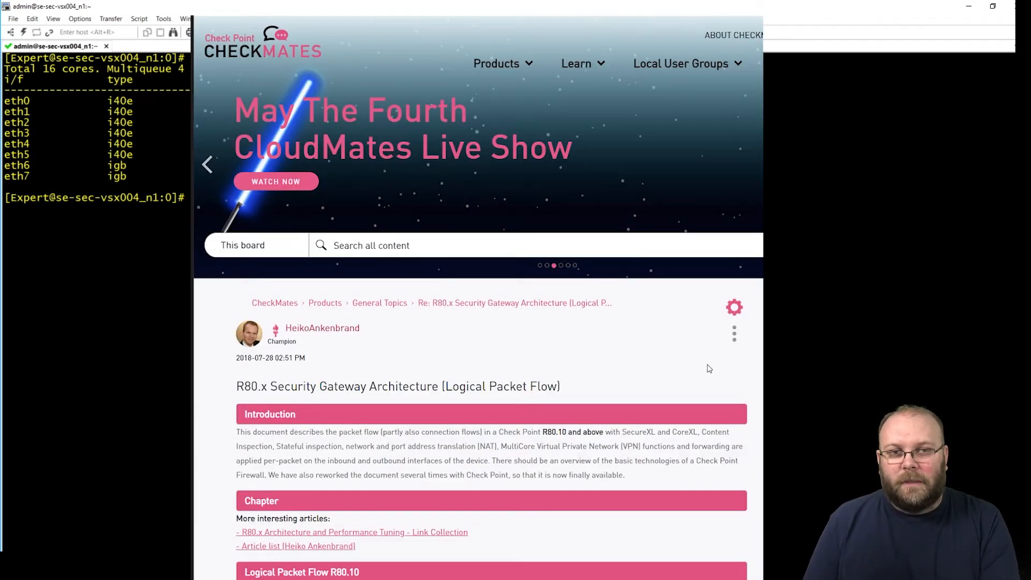
scroll("down", 3)
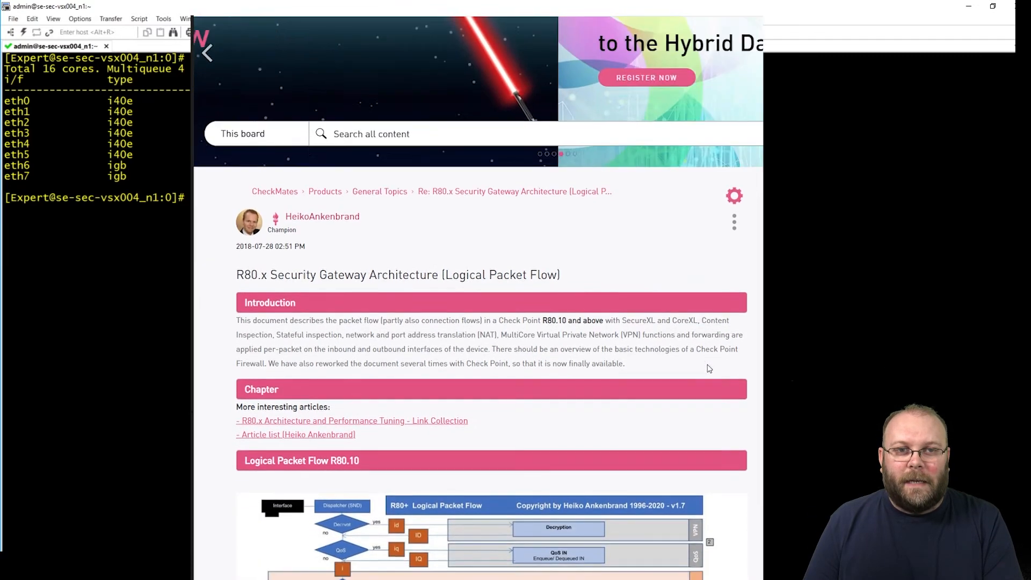
scroll("down", 3)
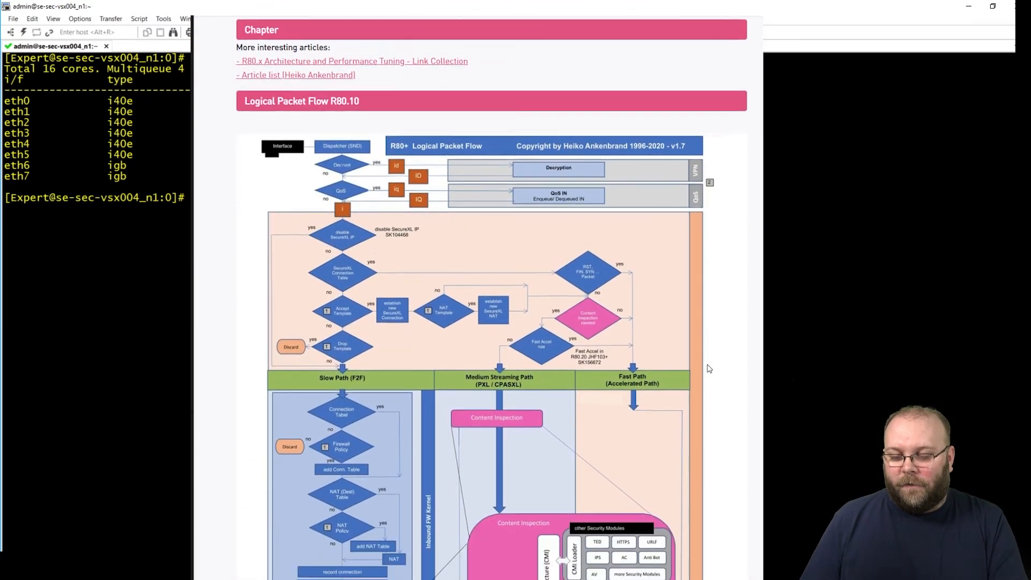
scroll("down", 3)
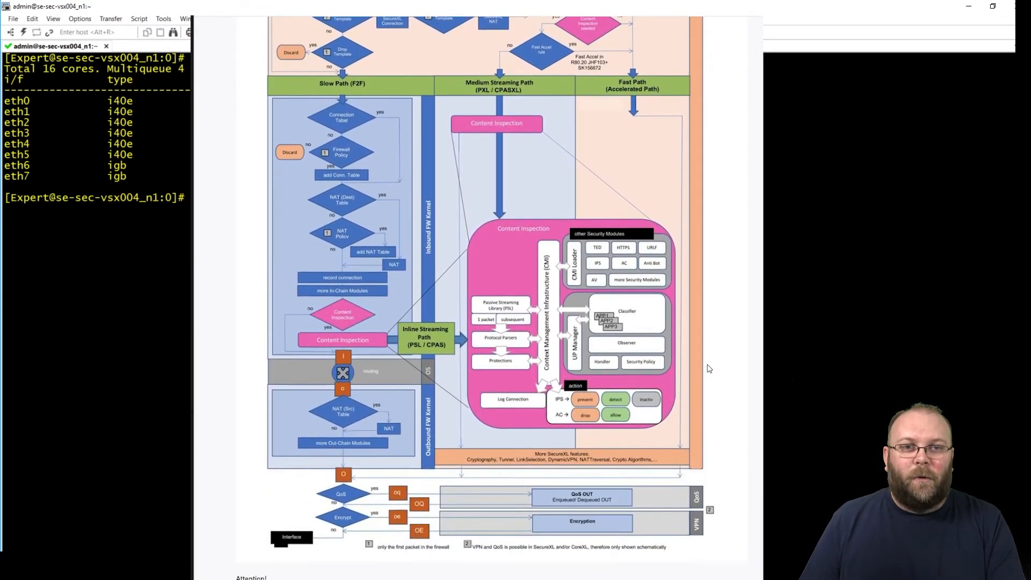
scroll("down", 3)
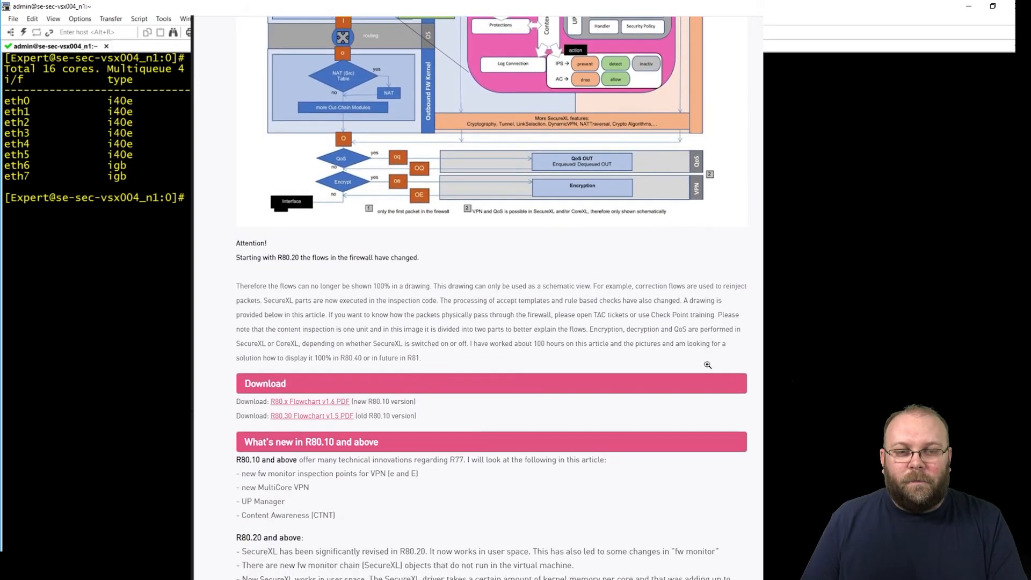
scroll("down", 3)
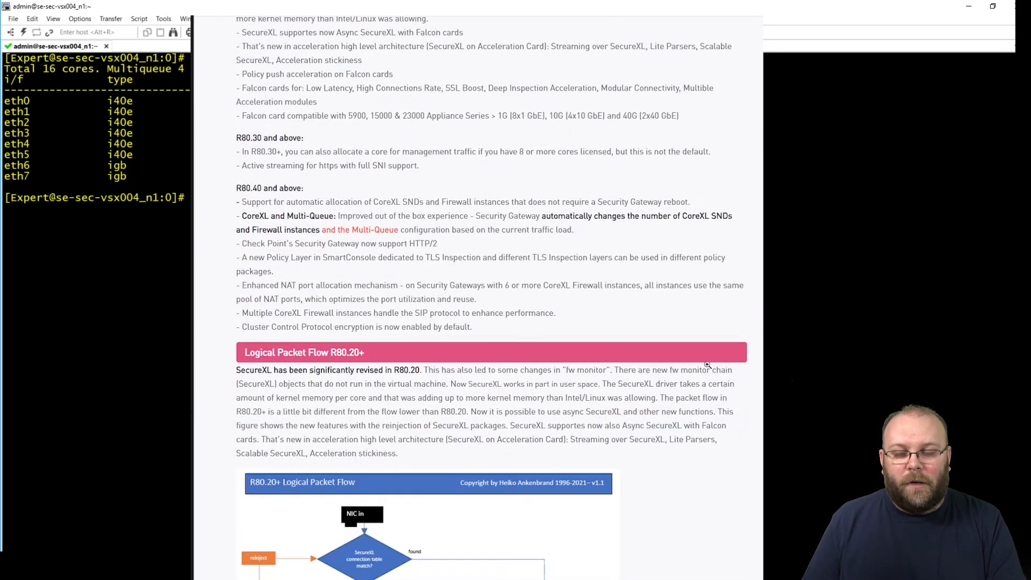
scroll("down", 3)
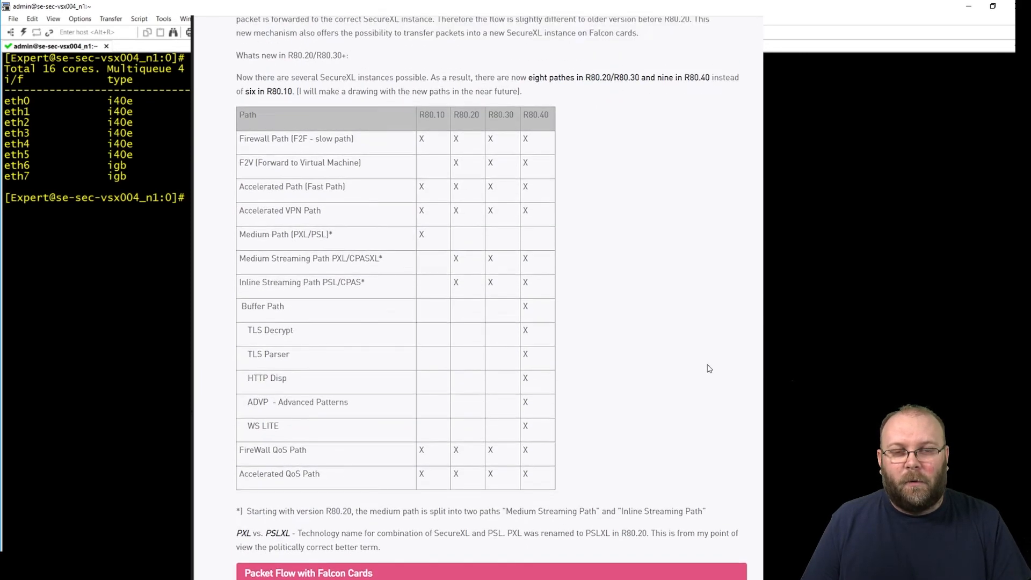
scroll("down", 3)
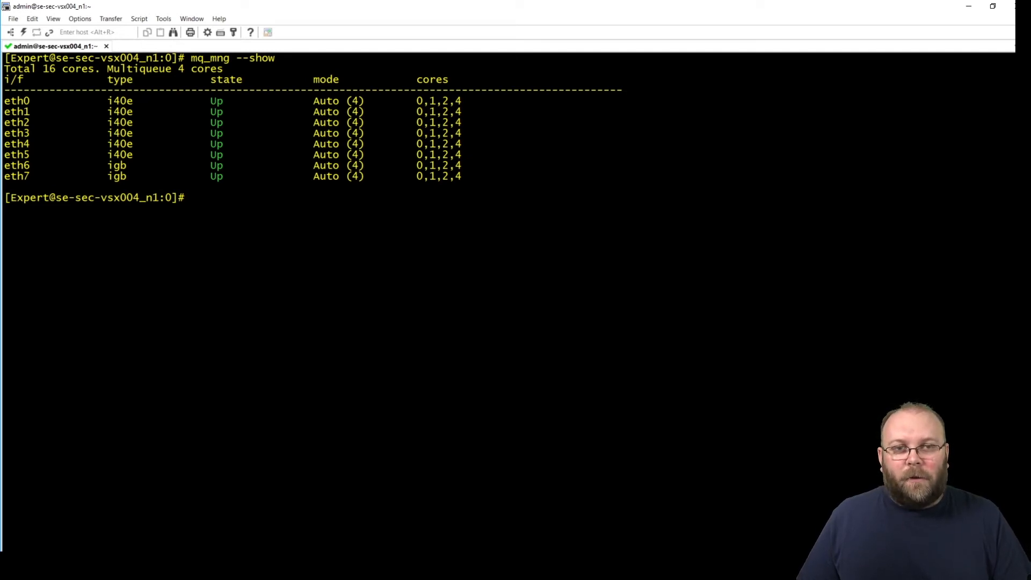
Run 'mq_mng --help', then type 'mq_mng -s manual -c 0-1'.
type("mq_mng --help")
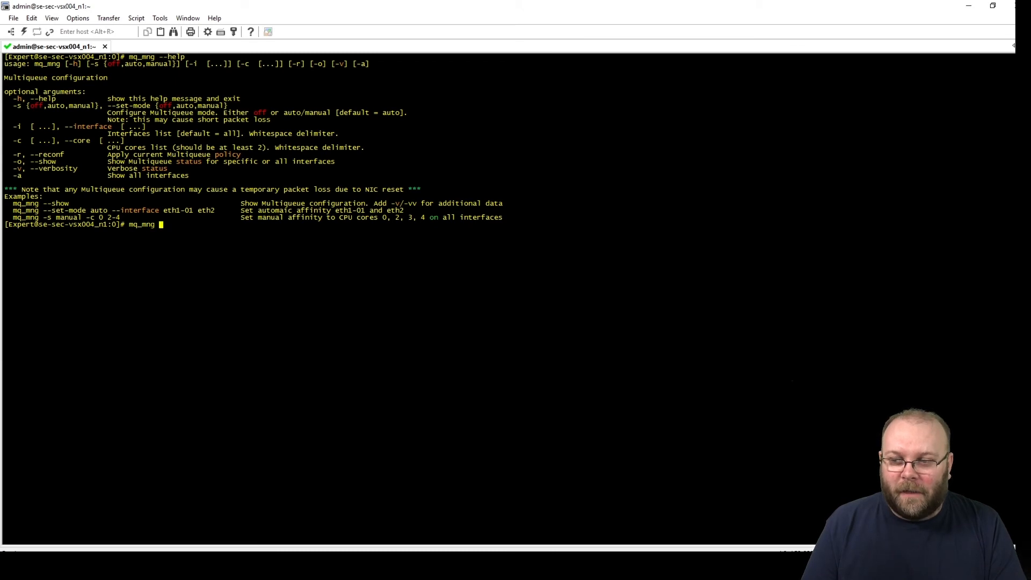
type("-s")
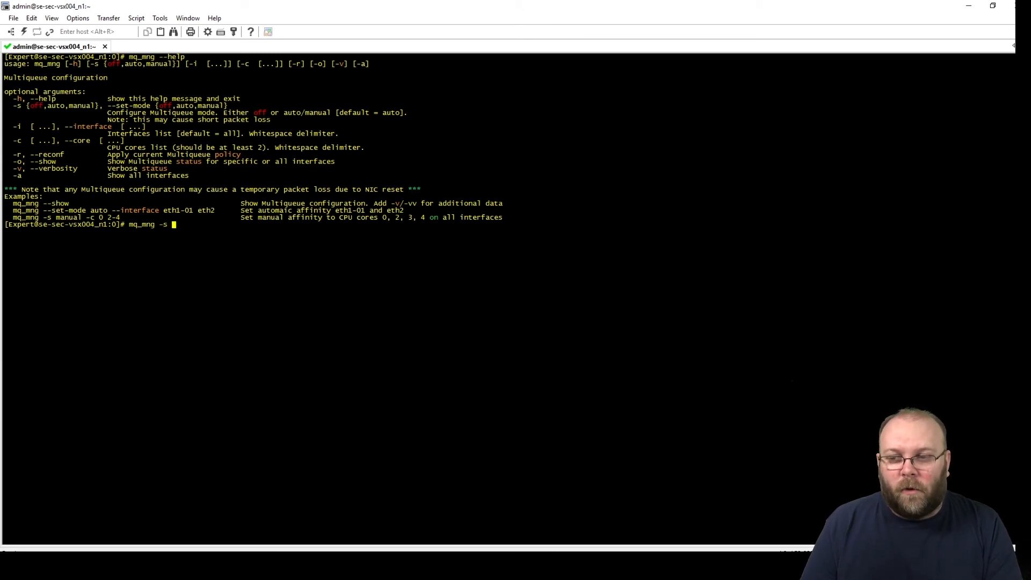
type("manu")
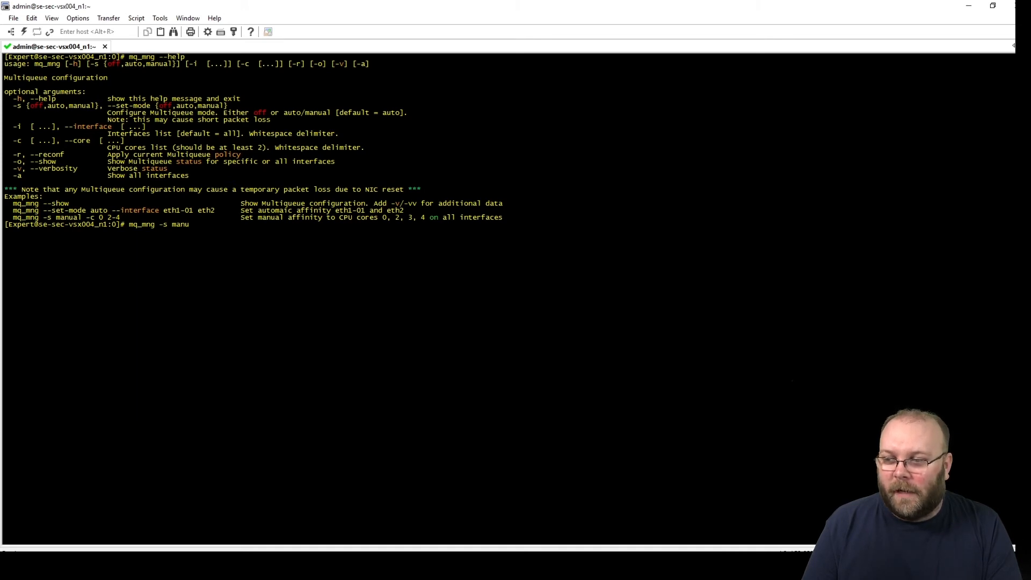
key("BackSpace")
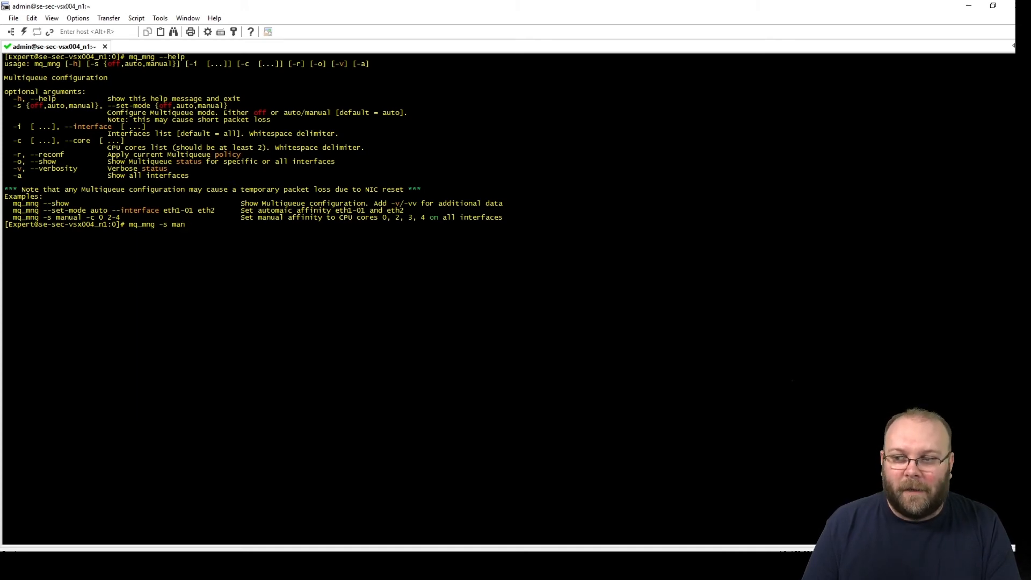
type("ual")
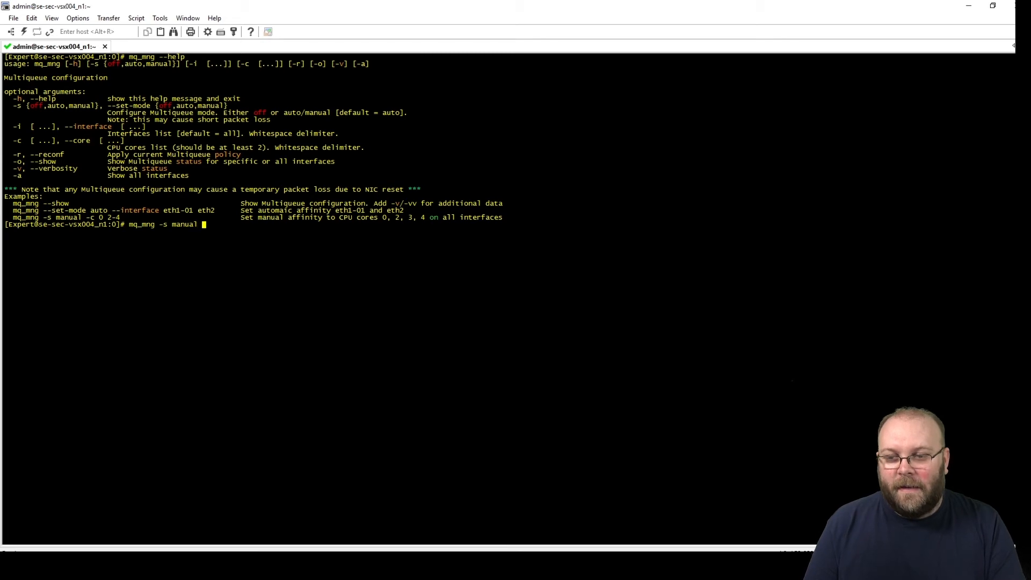
type("-")
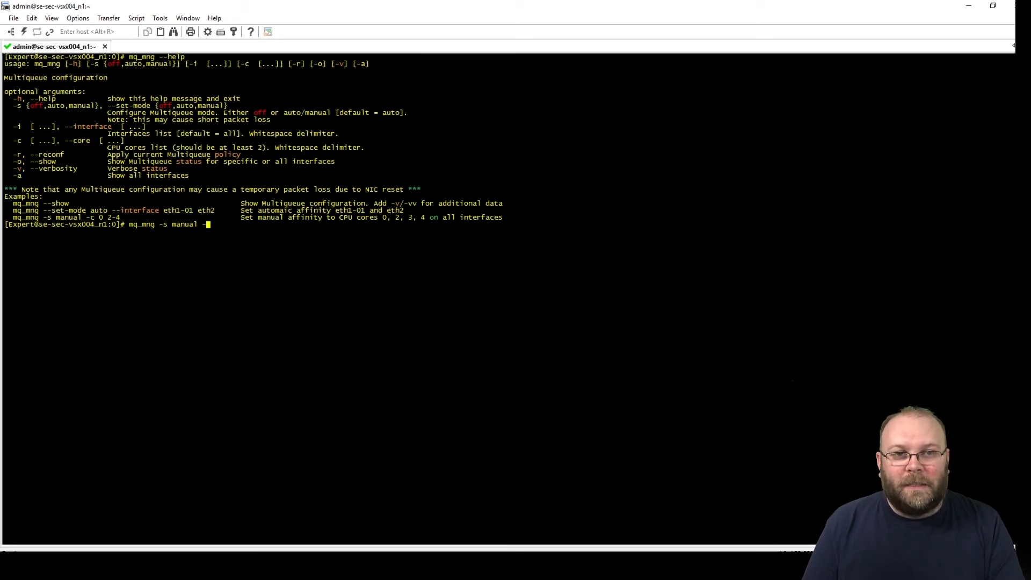
type("c")
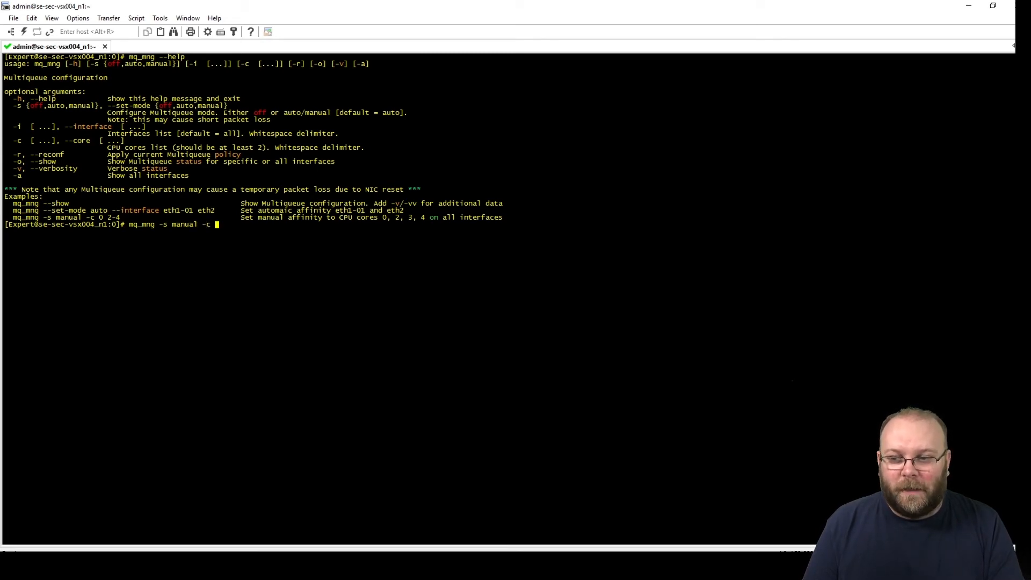
type("0-1")
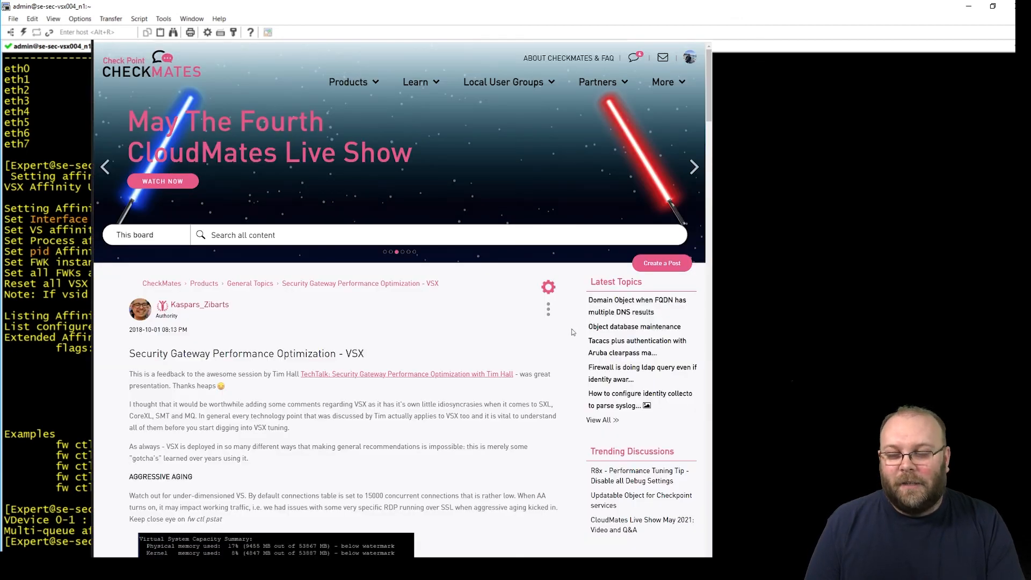
scroll("down", 3)
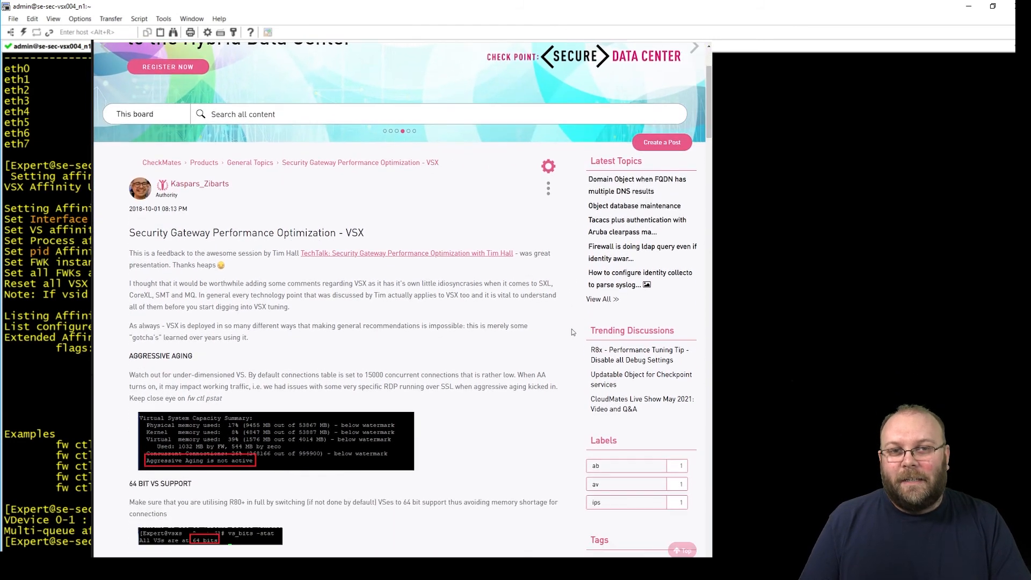
scroll("down", 3)
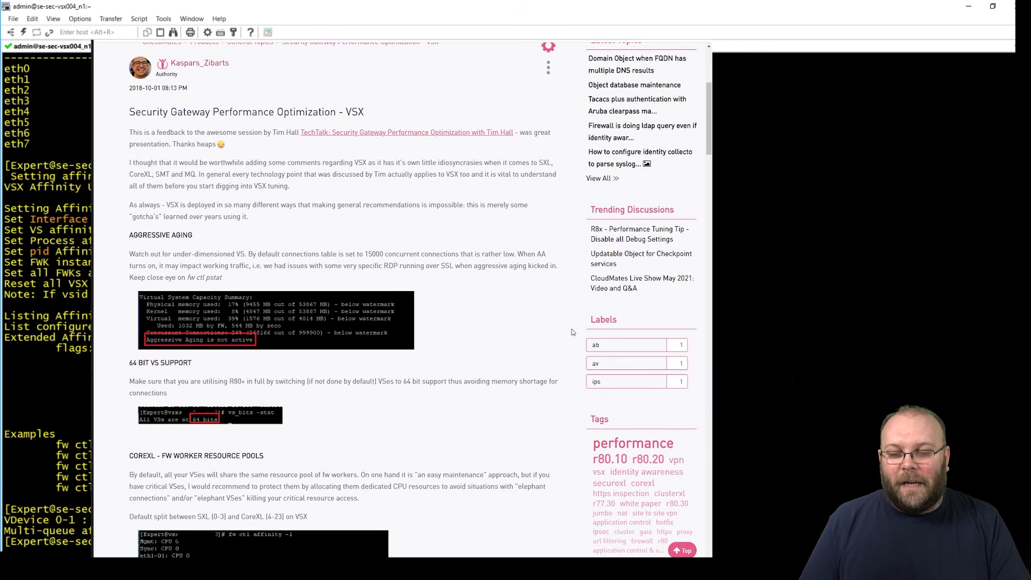
scroll("down", 3)
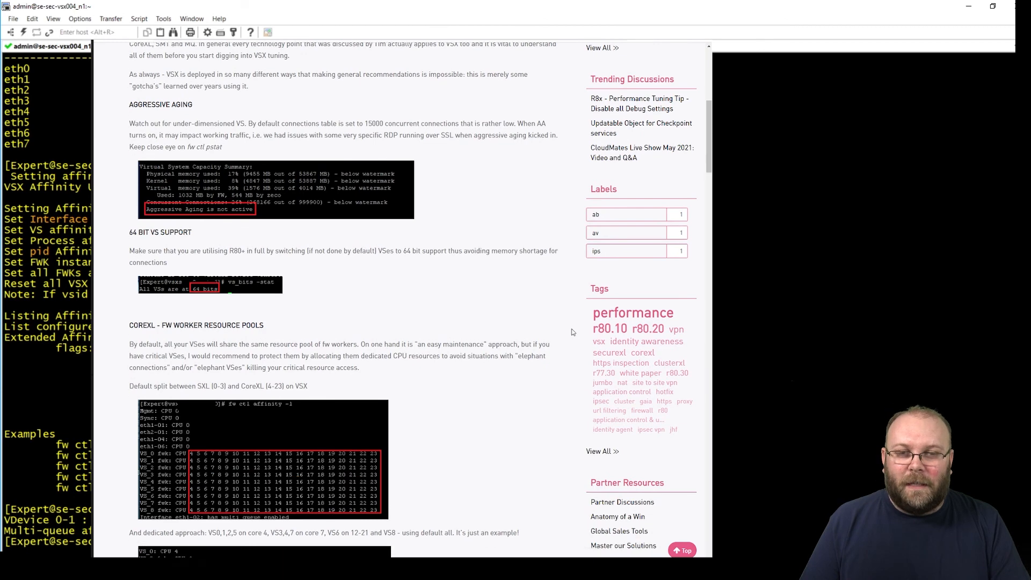
scroll("down", 3)
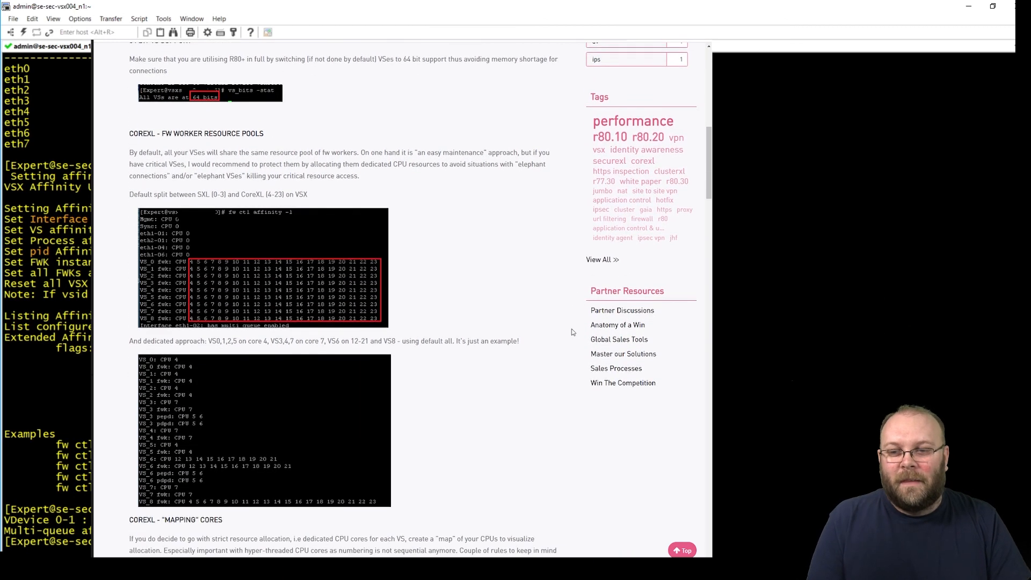
scroll("down", 3)
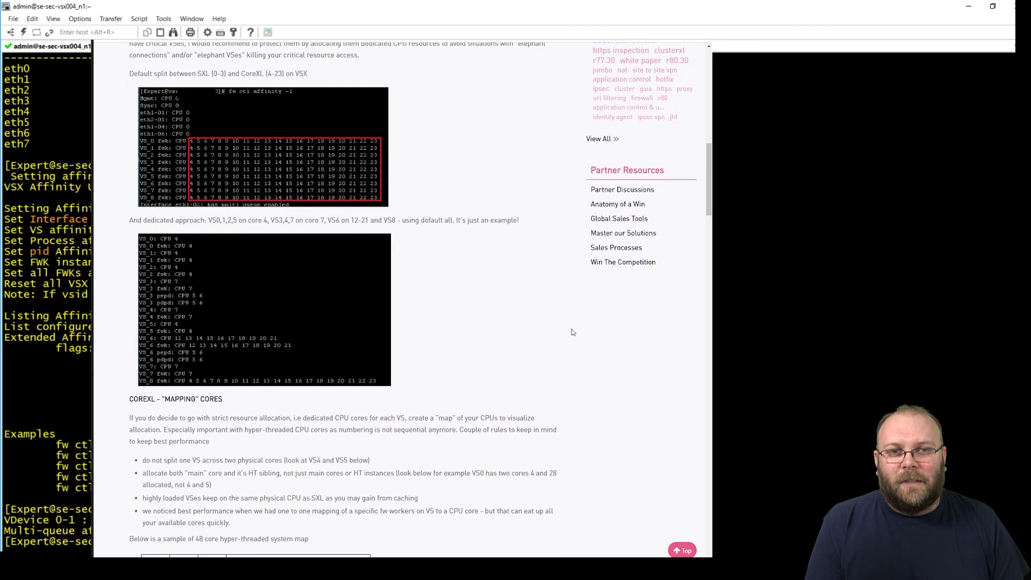
scroll("down", 3)
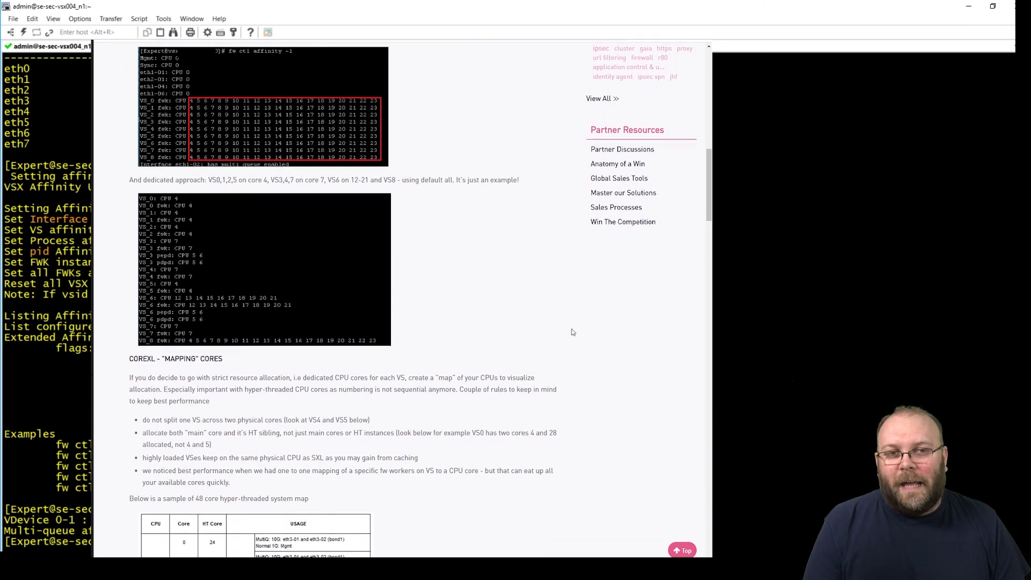
scroll("down", 3)
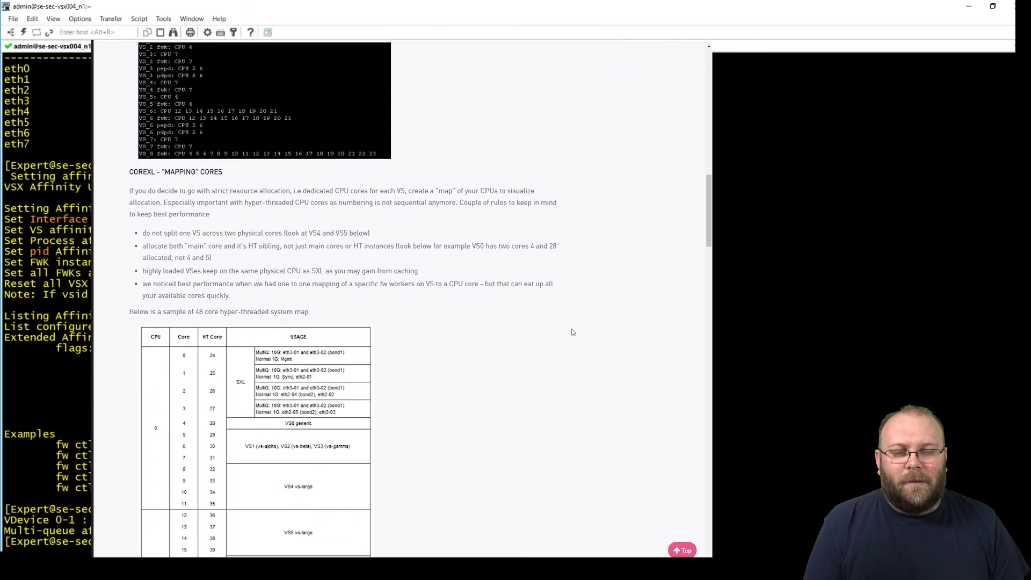
scroll("down", 3)
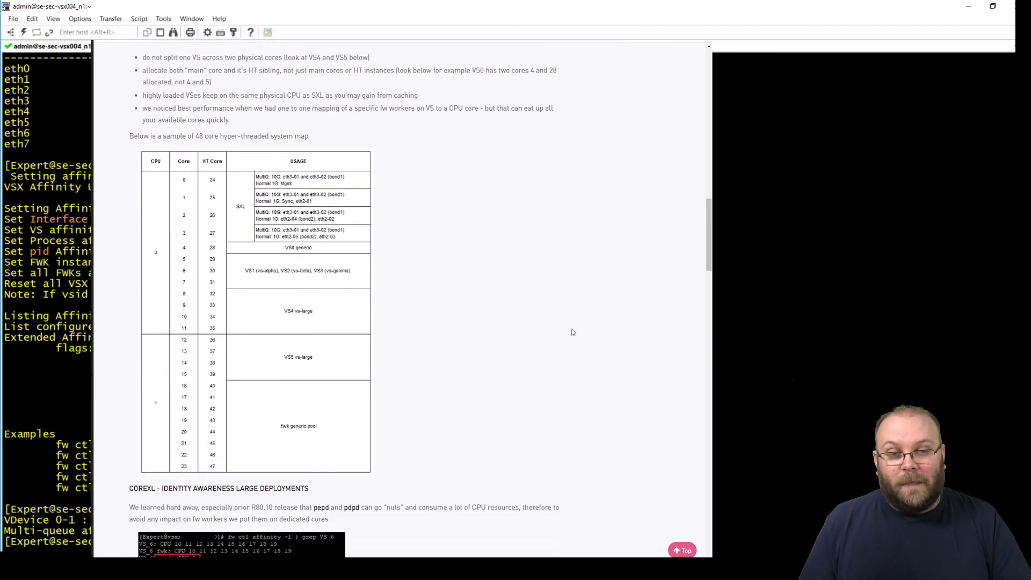